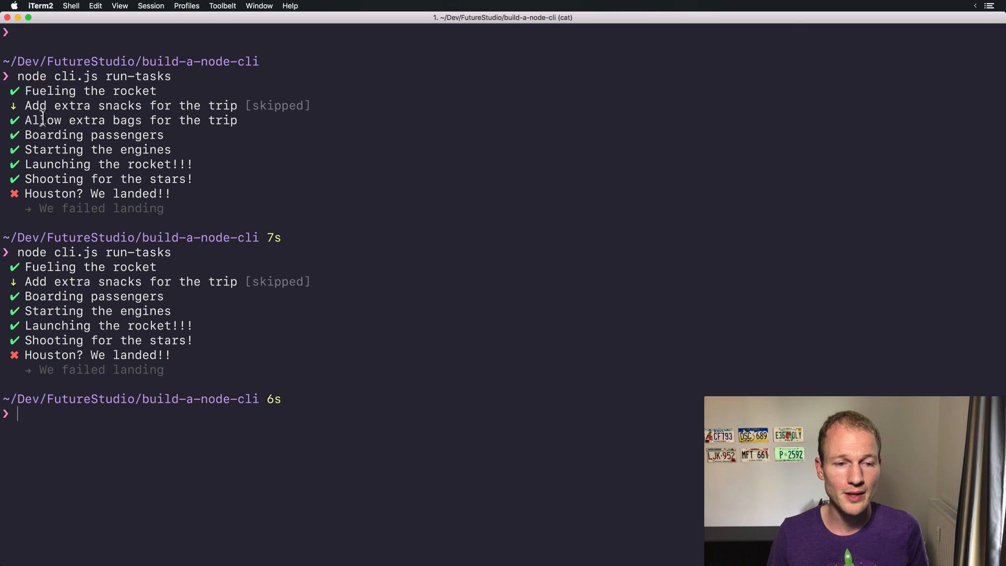
# Step: Add ace.addCommand for ./commands/run-tasks-parallel in cli.js and end the description with 'parallel'
pyautogui.doubleClick(43, 120)
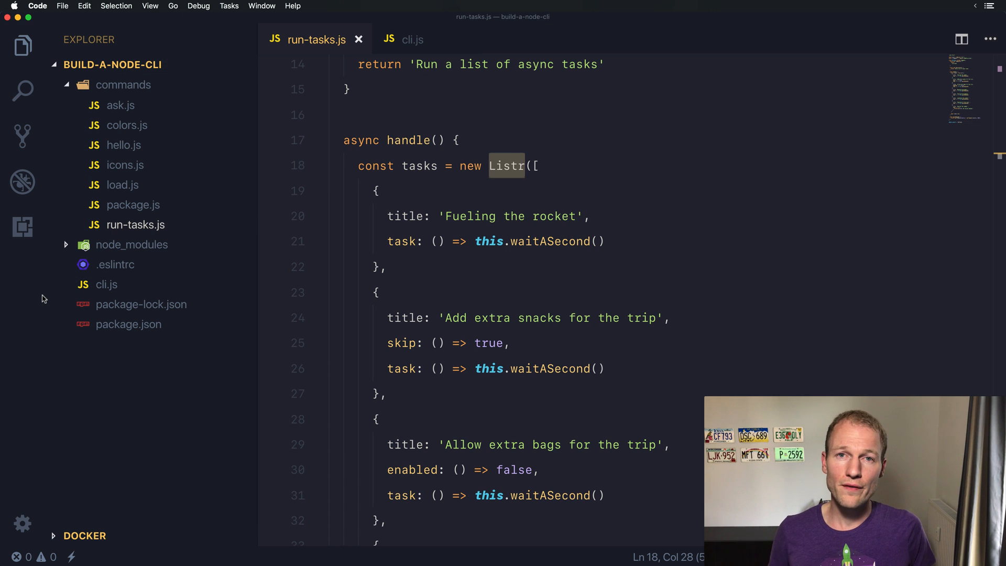
pyautogui.moveTo(448, 159)
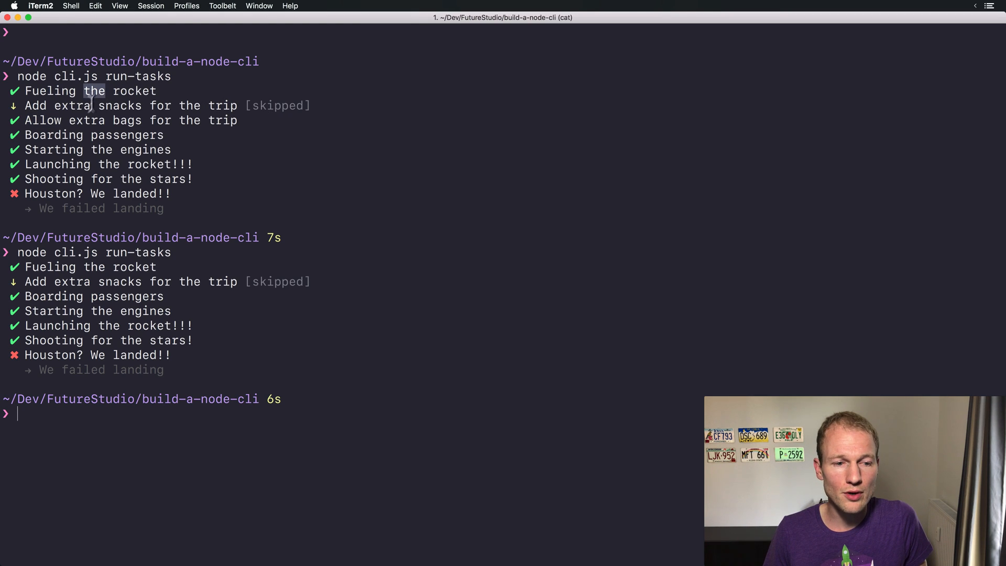
pyautogui.moveTo(63, 149)
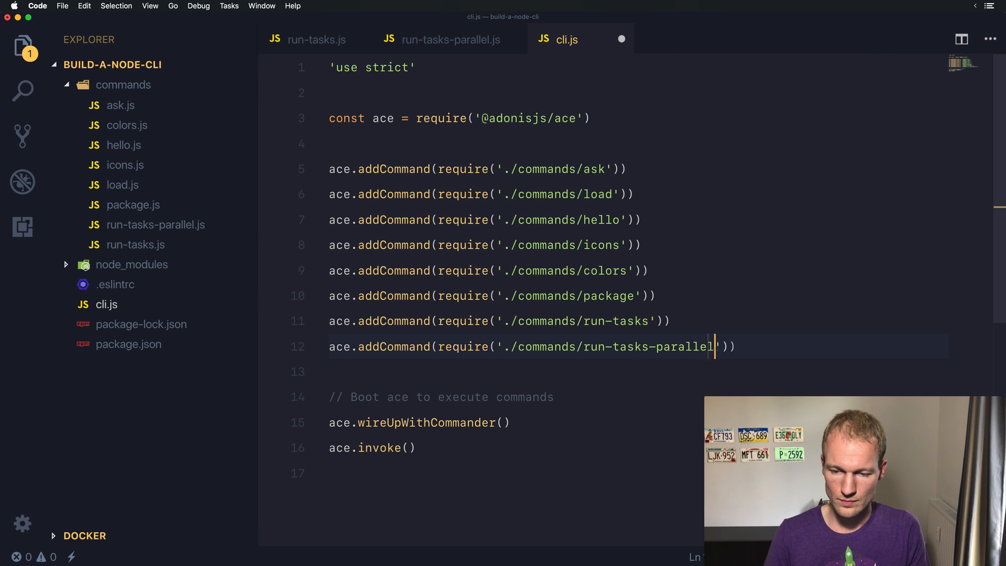
pyautogui.click(449, 39)
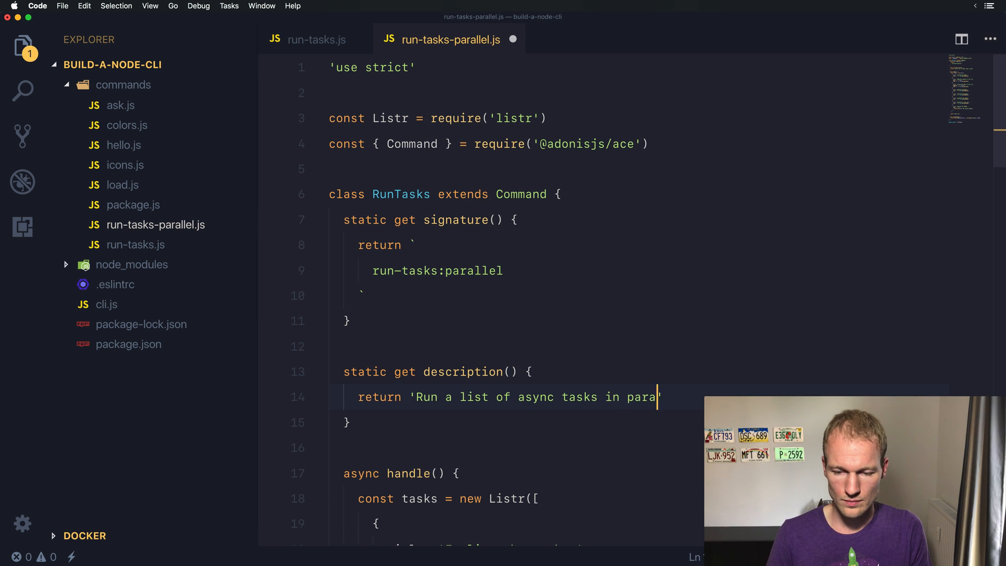
pyautogui.write("llel'))")
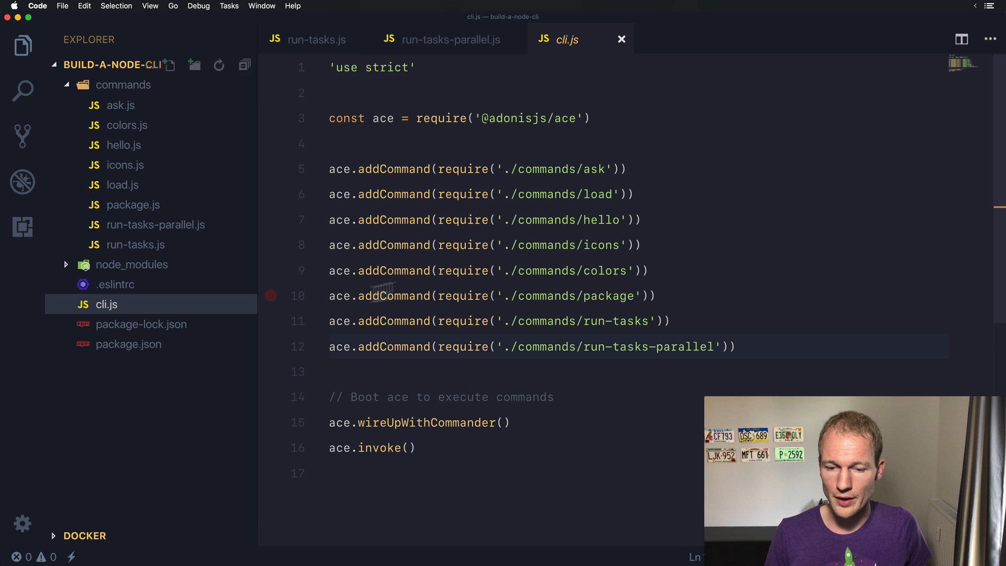
pyautogui.moveTo(612, 352)
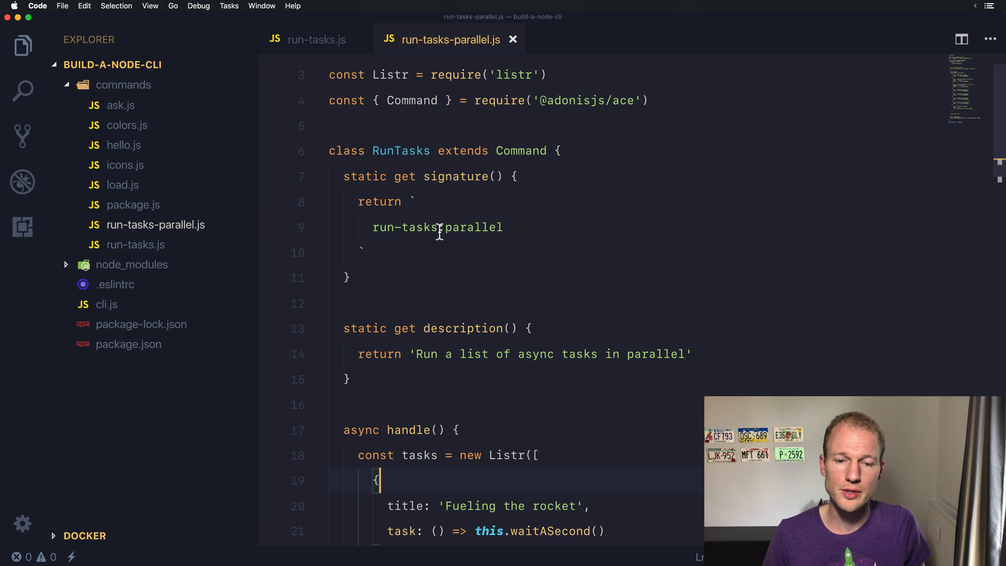
pyautogui.doubleClick(405, 227)
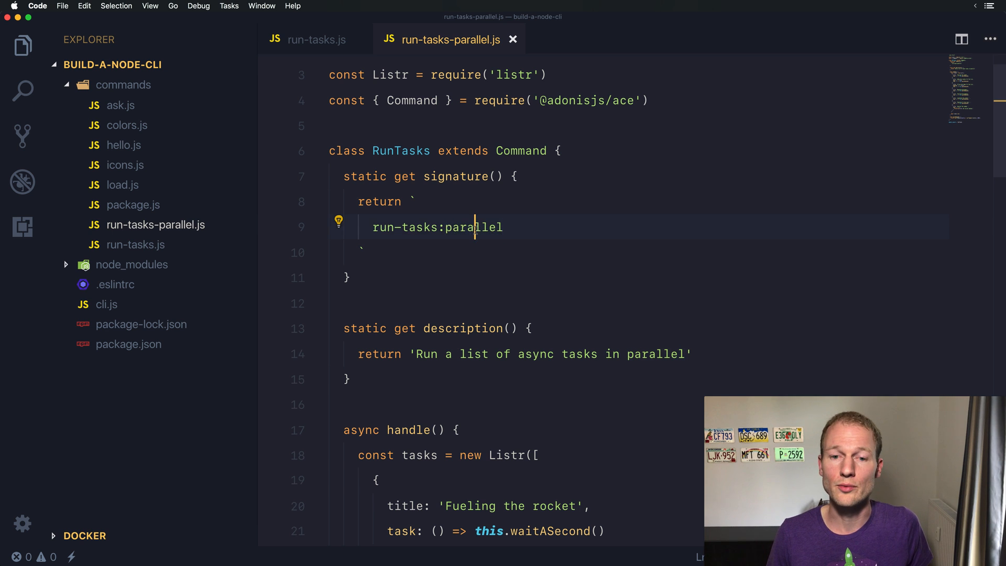
pyautogui.scroll(-3)
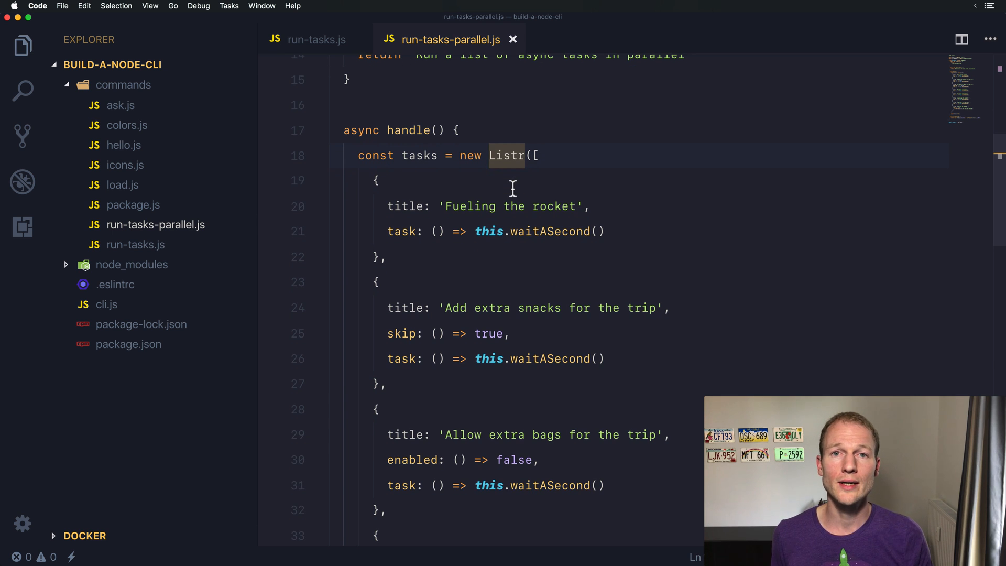
pyautogui.moveTo(506, 155)
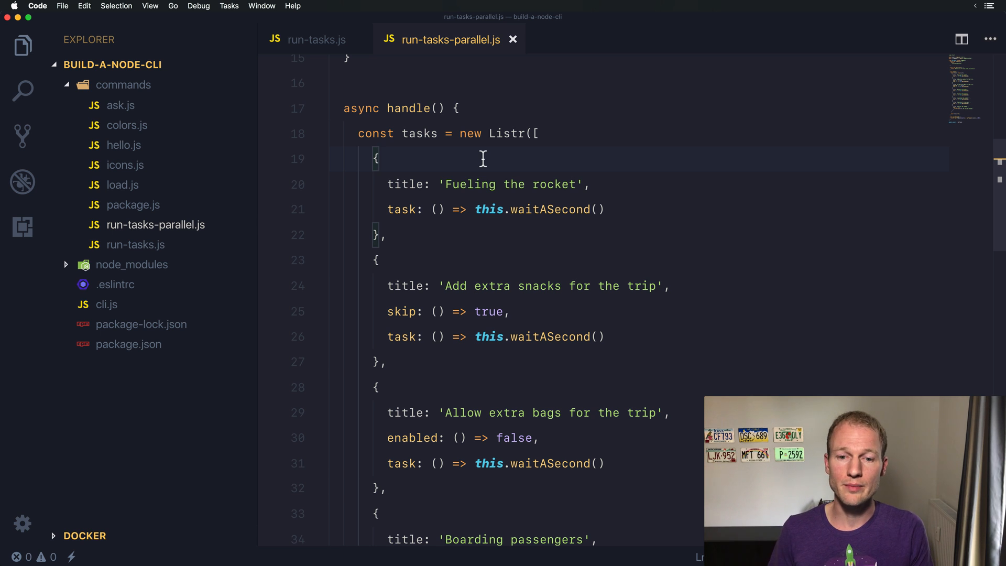
# Step: Paste a copy of the first task object and retitle the first task 'Prepare the start'
pyautogui.click(489, 134)
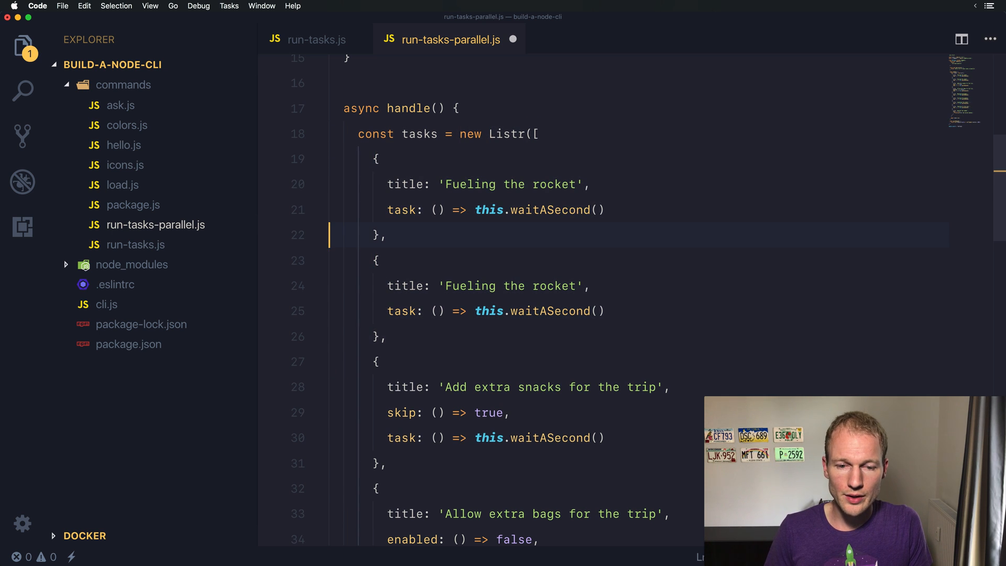
pyautogui.doubleClick(469, 184)
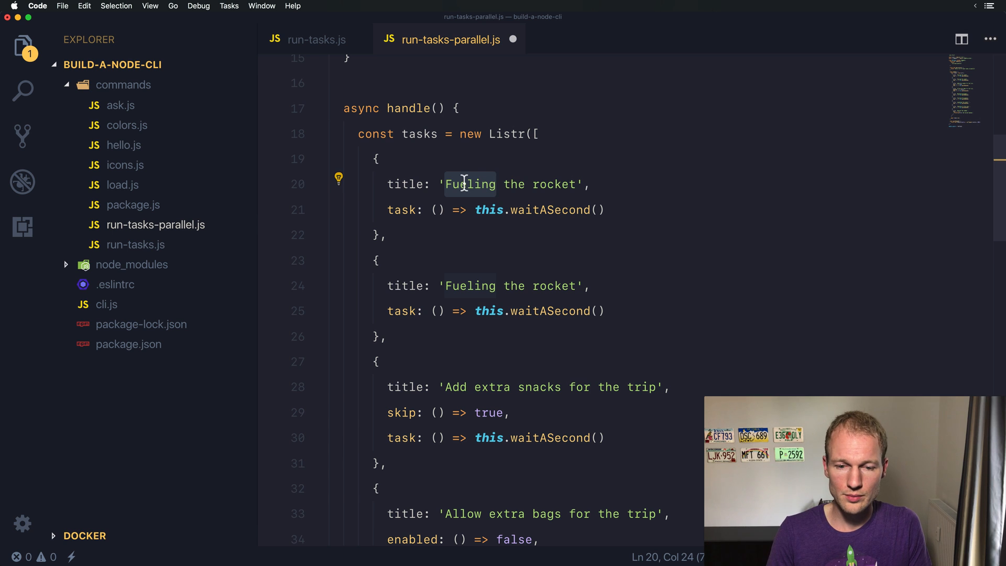
pyautogui.write('Prepare the')
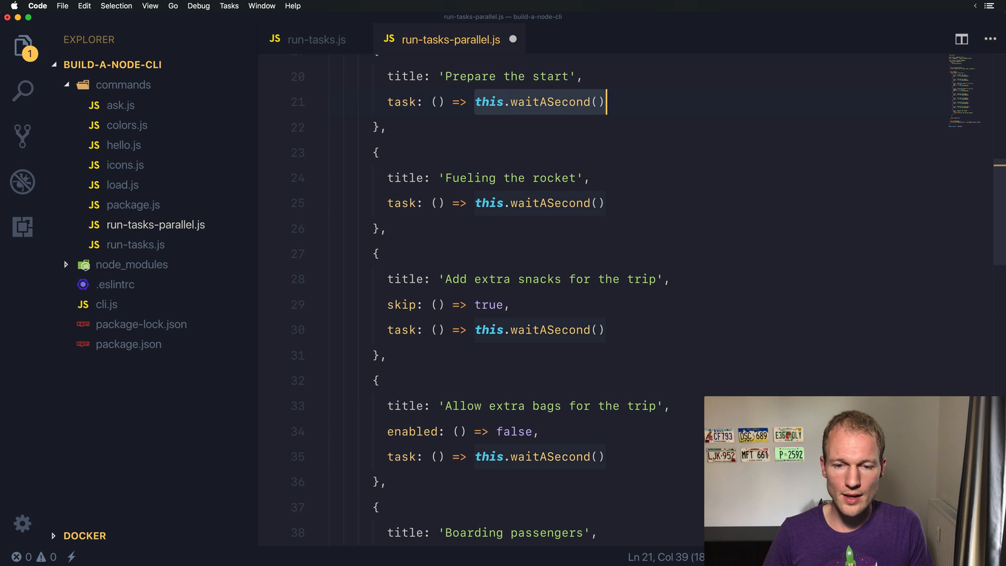
# Step: Change the Prepare the start task body to new Listr([], { concurrent: true })
pyautogui.write('new Listr([')
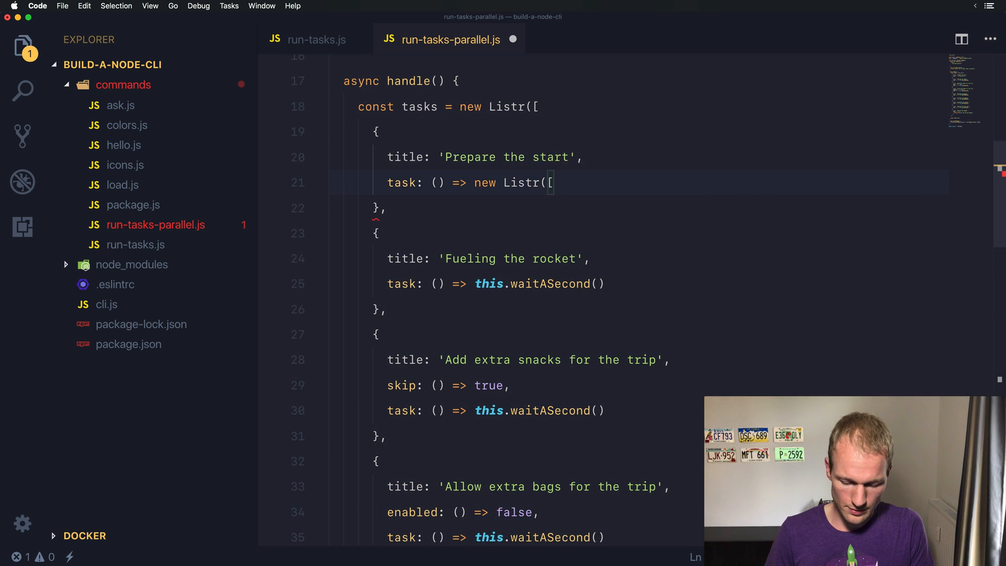
pyautogui.write(']')
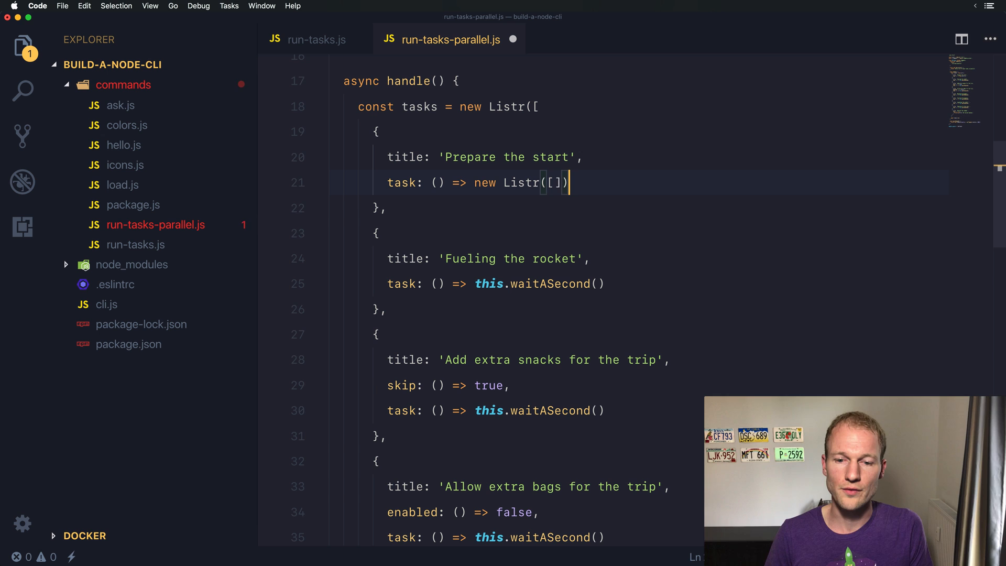
pyautogui.write(',')
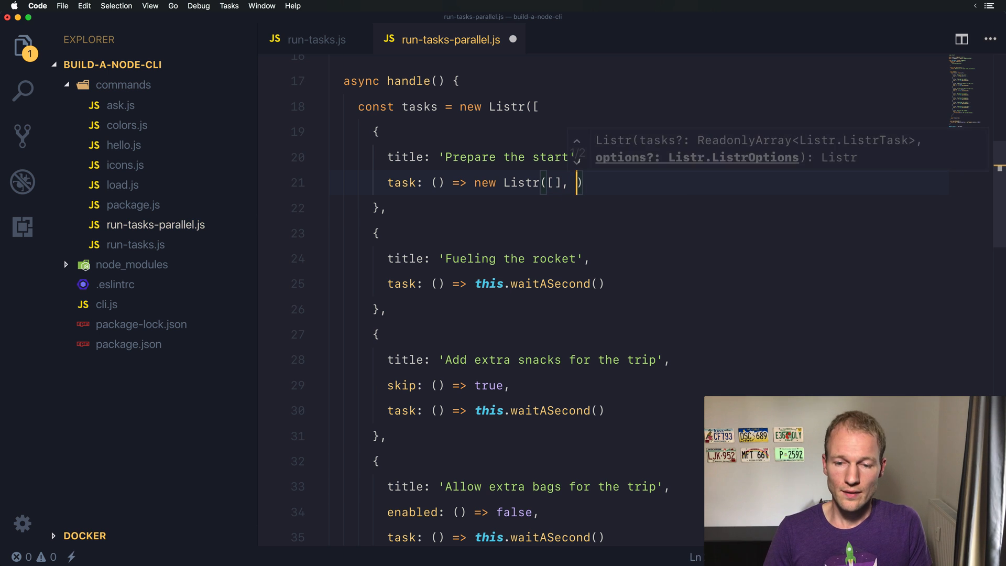
pyautogui.write('{ co')
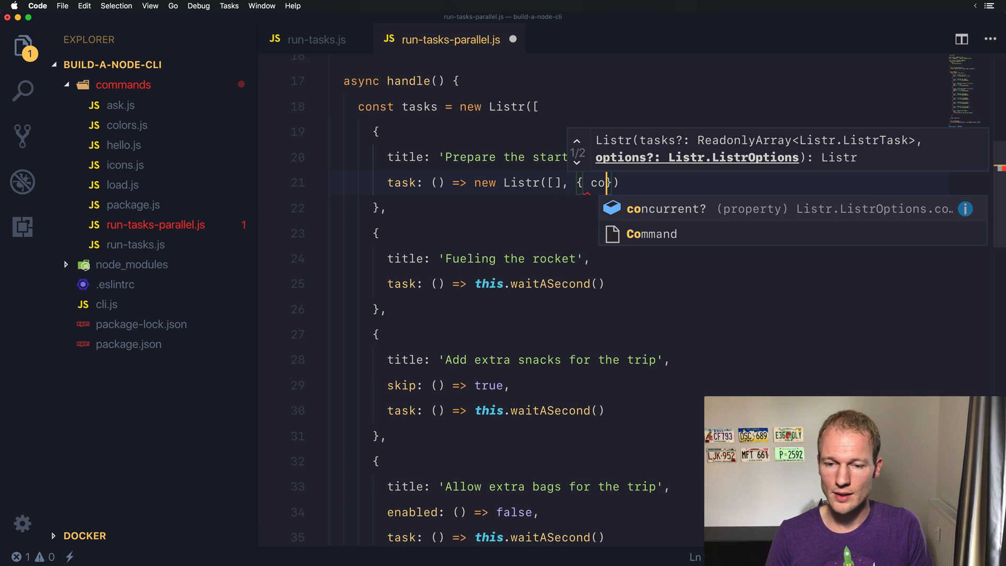
pyautogui.write('ncurrent')
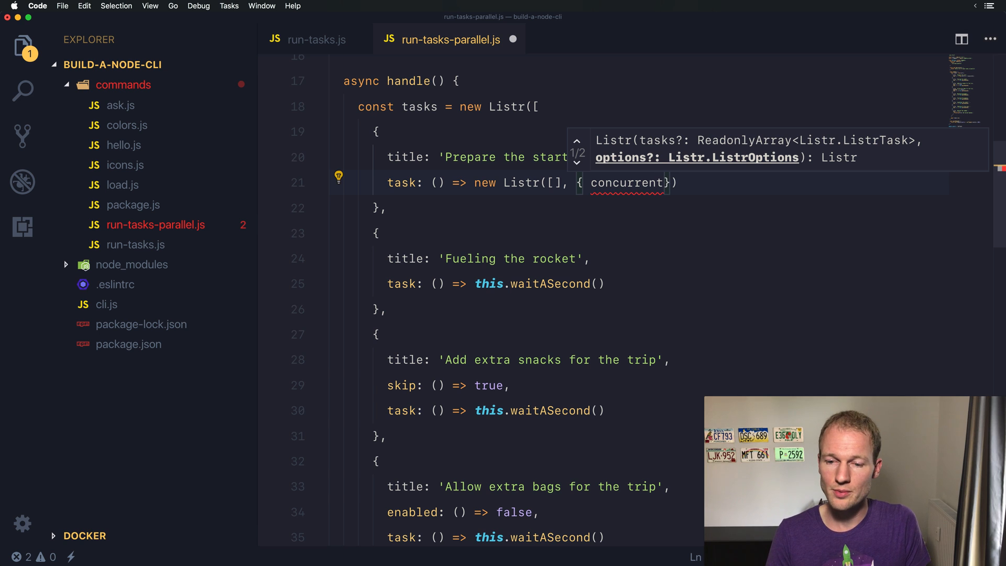
pyautogui.write(': true')
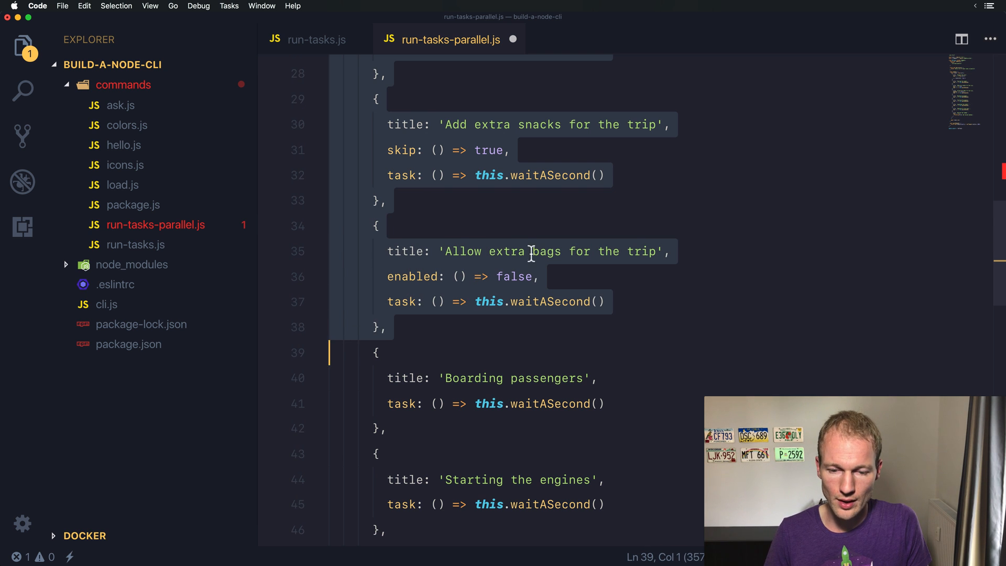
# Step: Move the fueling, snacks and bags tasks into the nested Listr array, reindent, and save
pyautogui.scroll(-3)
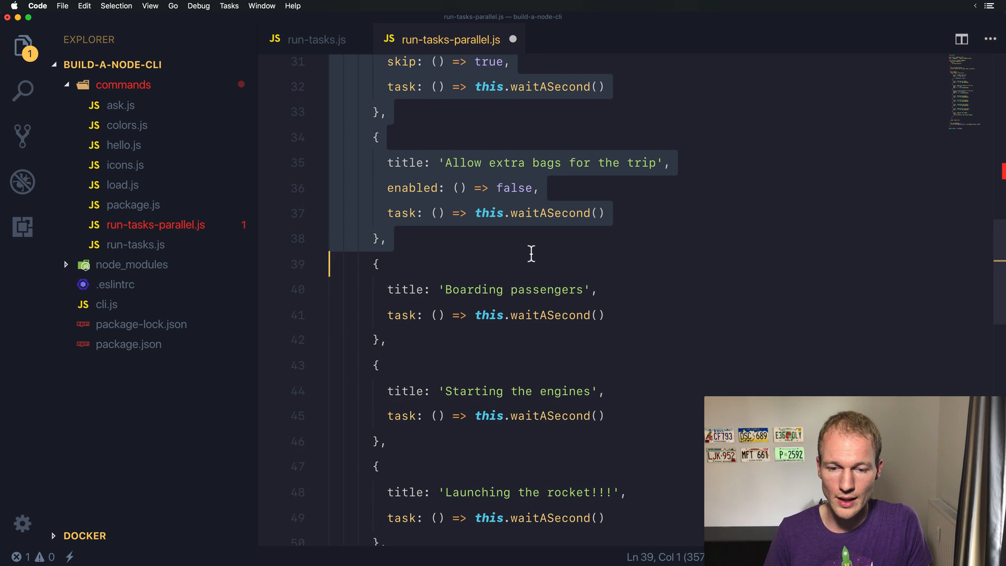
pyautogui.scroll(-3)
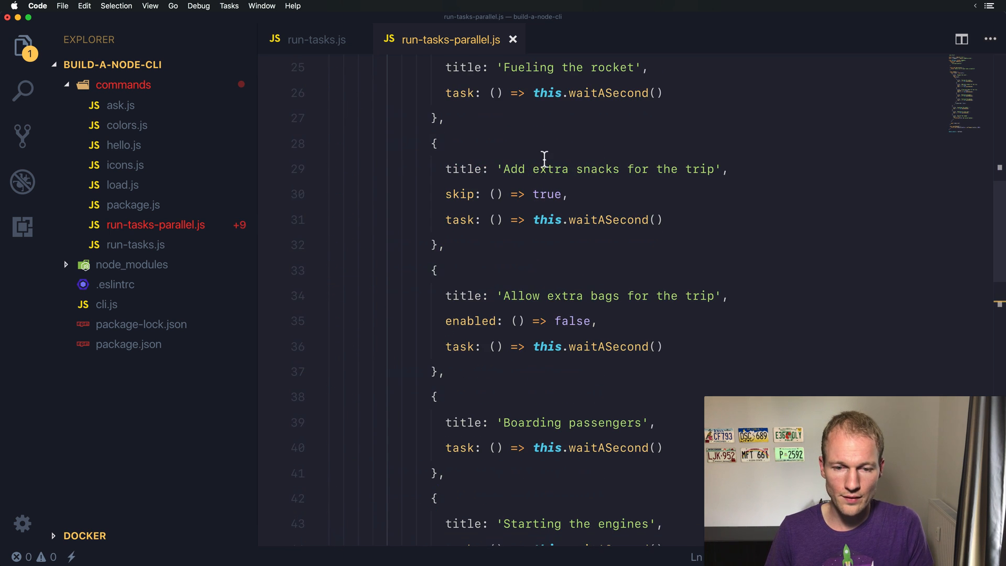
pyautogui.scroll(3)
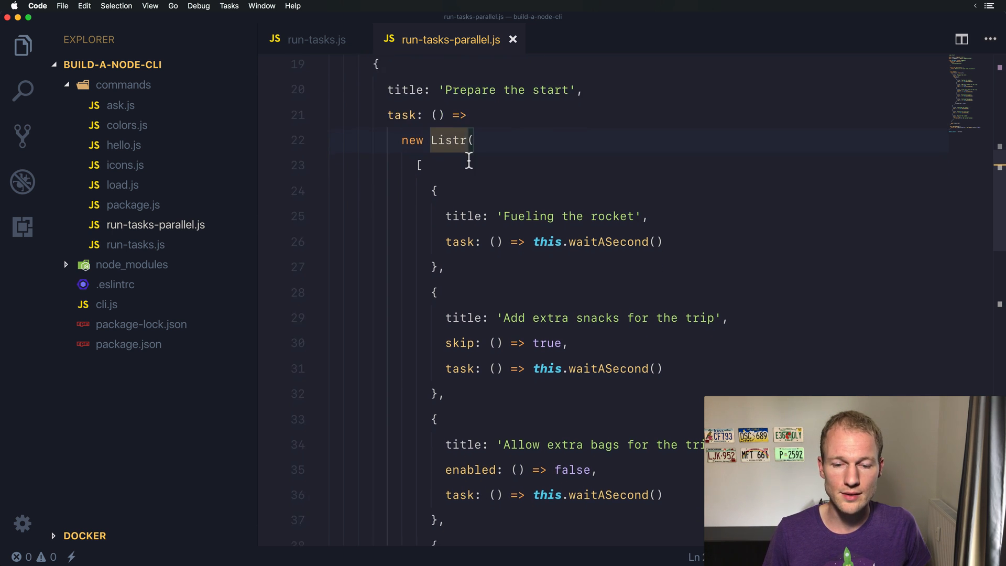
# Step: Set the snacks task's skip to return false and the bags task's enabled to return true
pyautogui.scroll(-3)
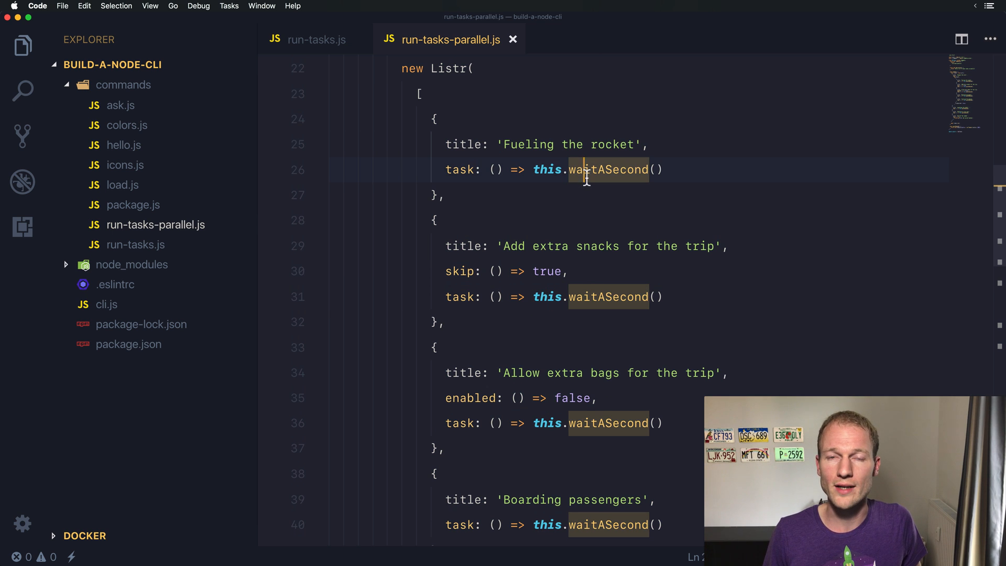
pyautogui.scroll(-3)
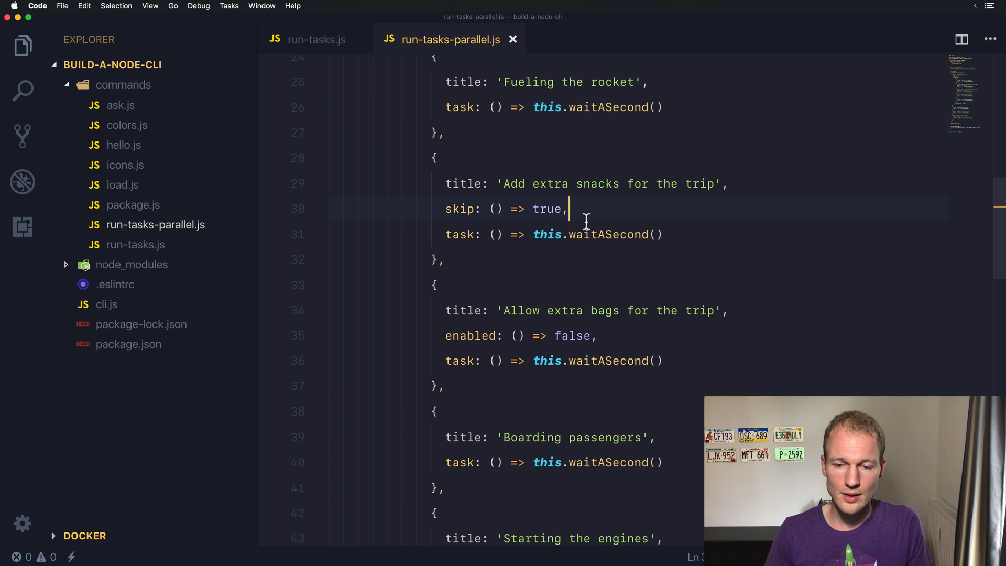
pyautogui.write('false')
pyautogui.click(694, 336)
pyautogui.write('tru')
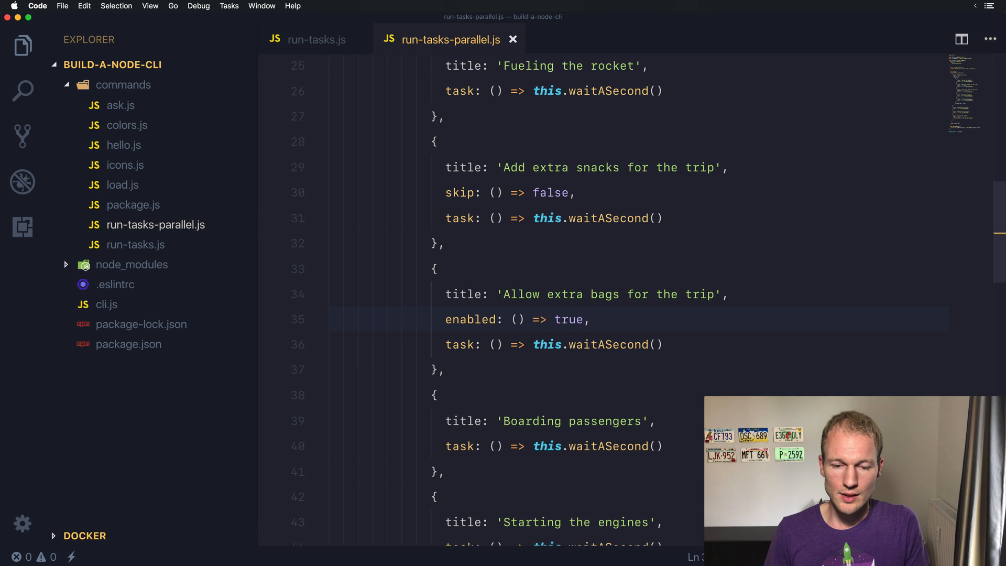
pyautogui.scroll(-3)
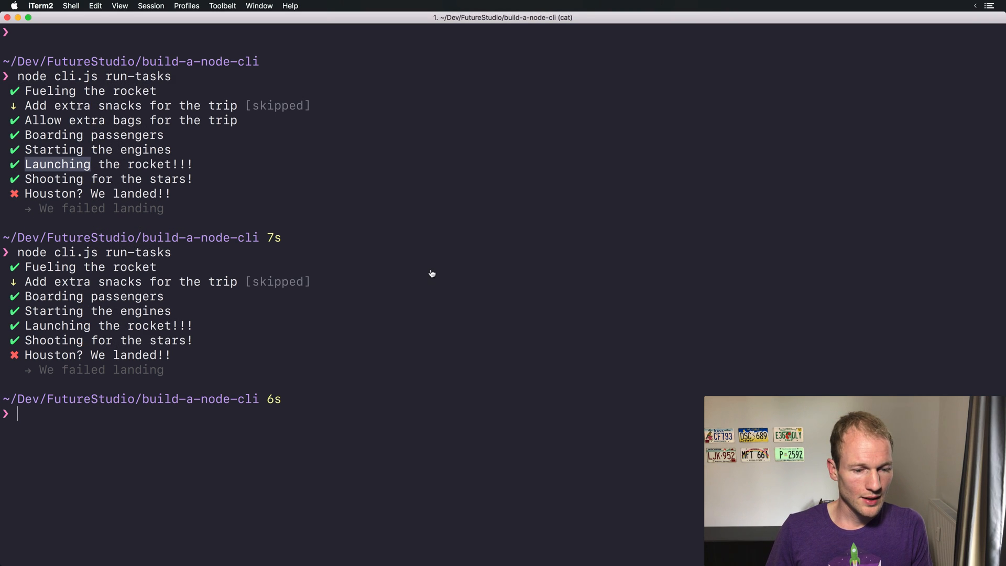
# Step: Run `node cli.js` with no arguments in iTerm2 to print usage and commands
pyautogui.write('node cli.js')
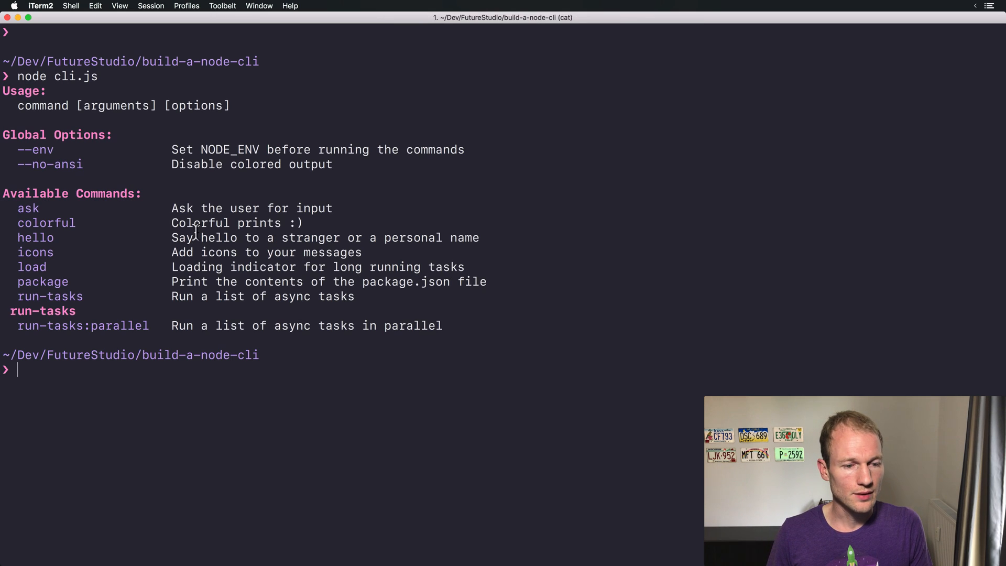
pyautogui.doubleClick(29, 326)
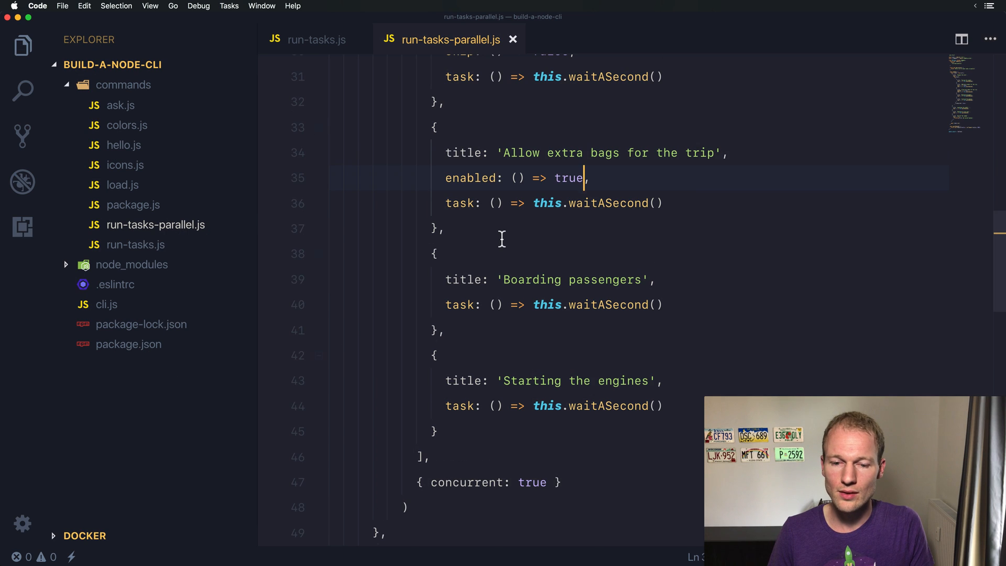
# Step: Create waitSeconds(seconds) using 1000 * seconds, and have waitASecond return this.waitSeconds(1)
pyautogui.scroll(-3)
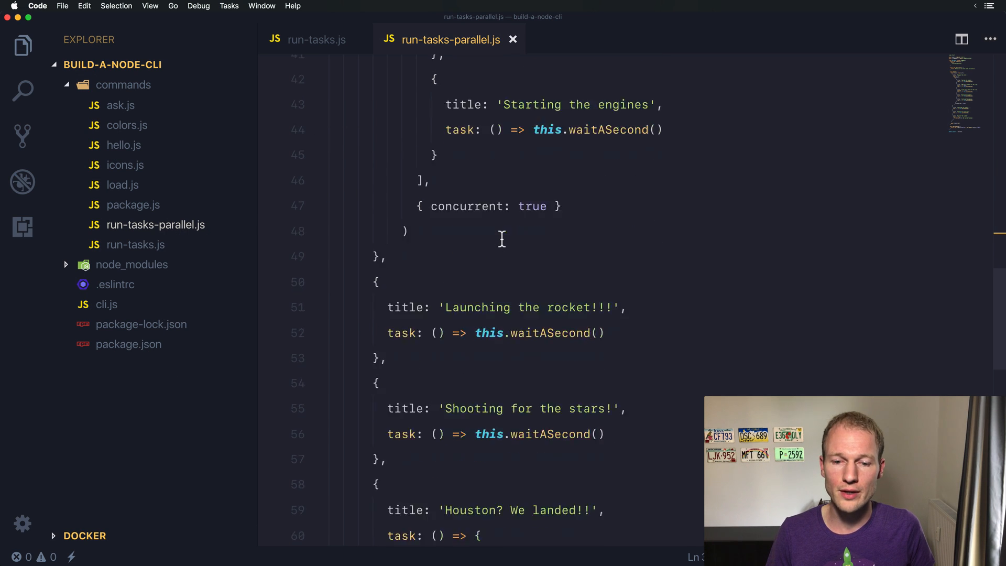
pyautogui.scroll(-3)
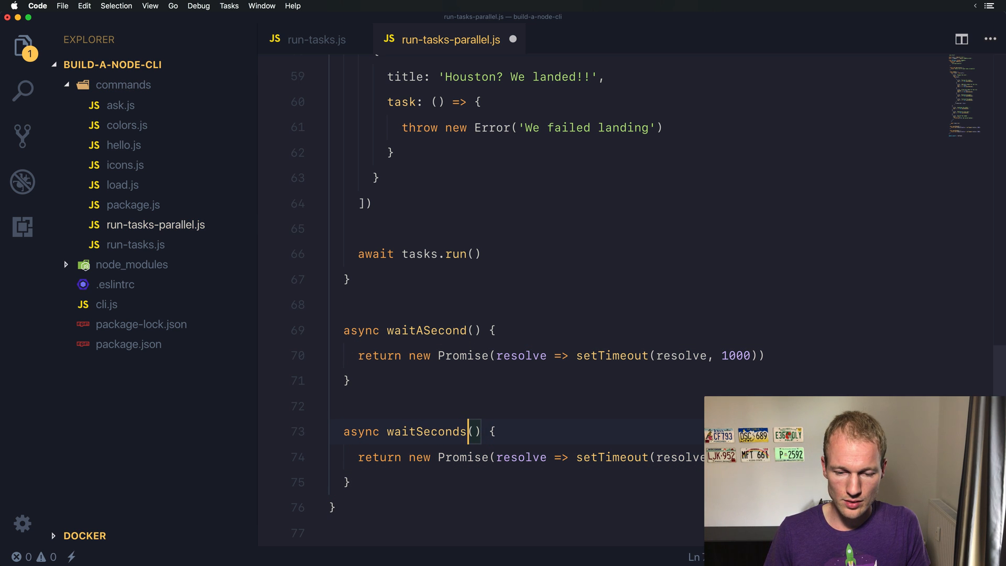
pyautogui.write('seconds * 1000))')
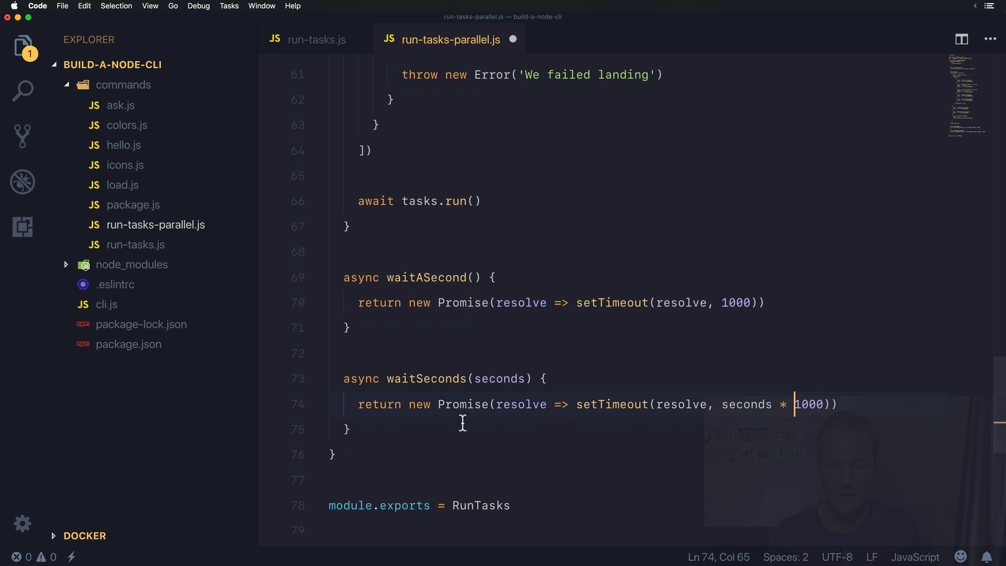
pyautogui.write('thi')
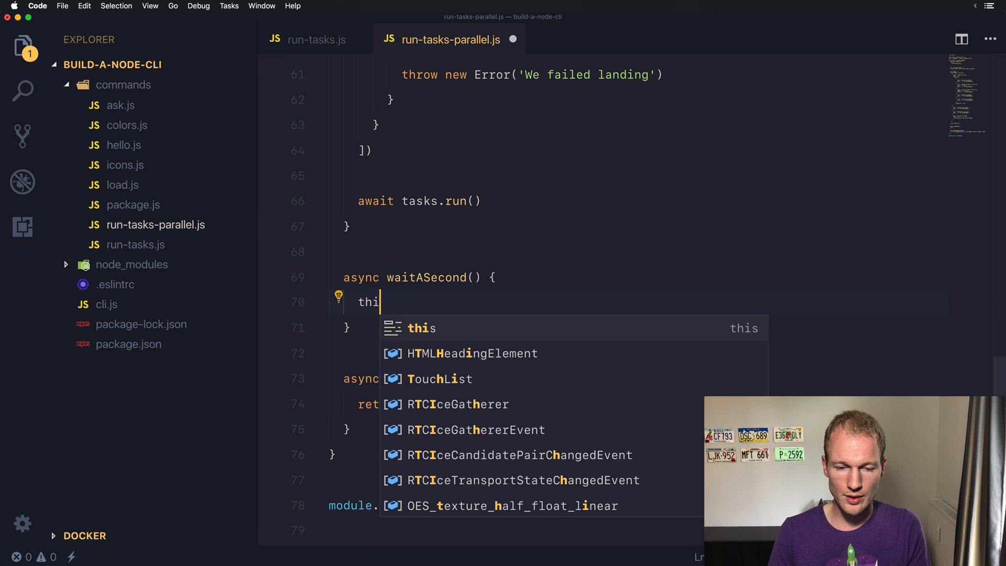
pyautogui.write('return this.waitSeconds')
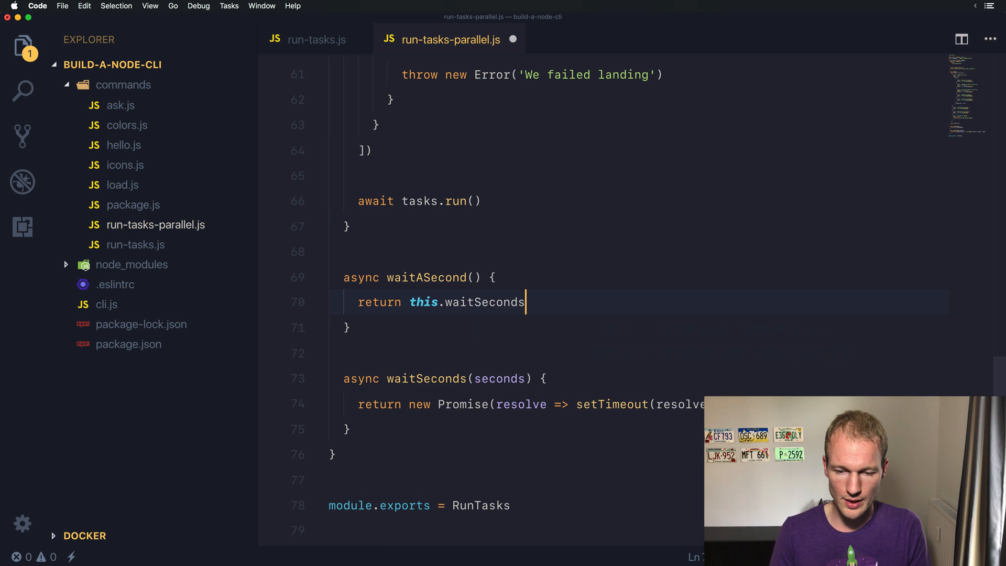
pyautogui.write('(1)')
pyautogui.write('task: () => this.waitSeconds(')
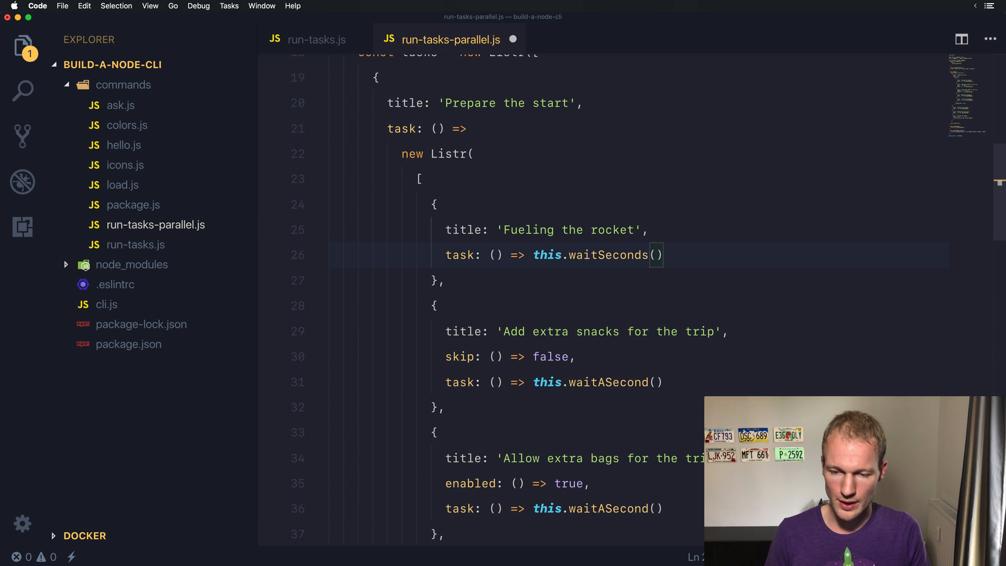
# Step: Change the fueling, snacks, boarding and engines waits to waitSeconds(8), (2), (5) and (3)
pyautogui.write('8')
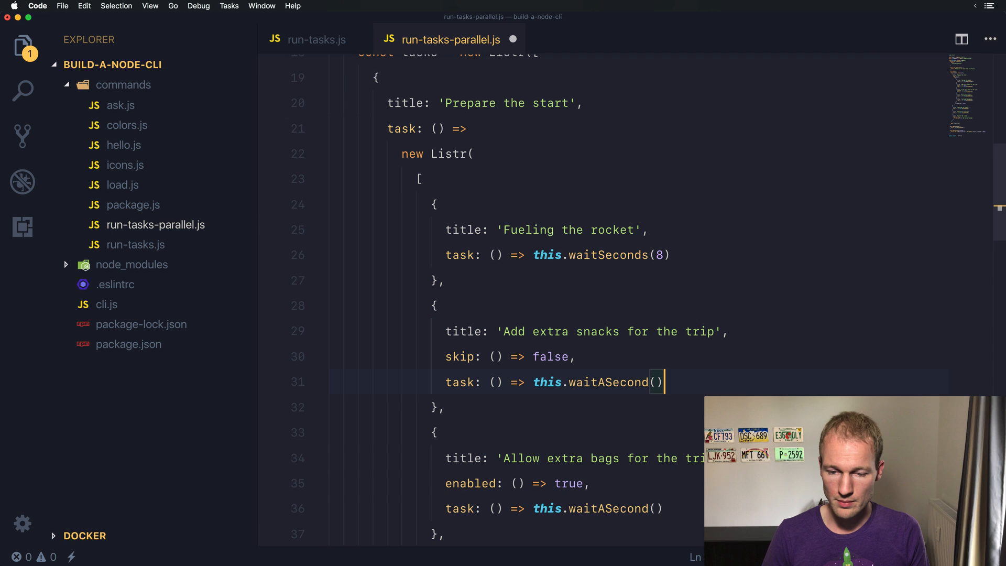
pyautogui.scroll(-3)
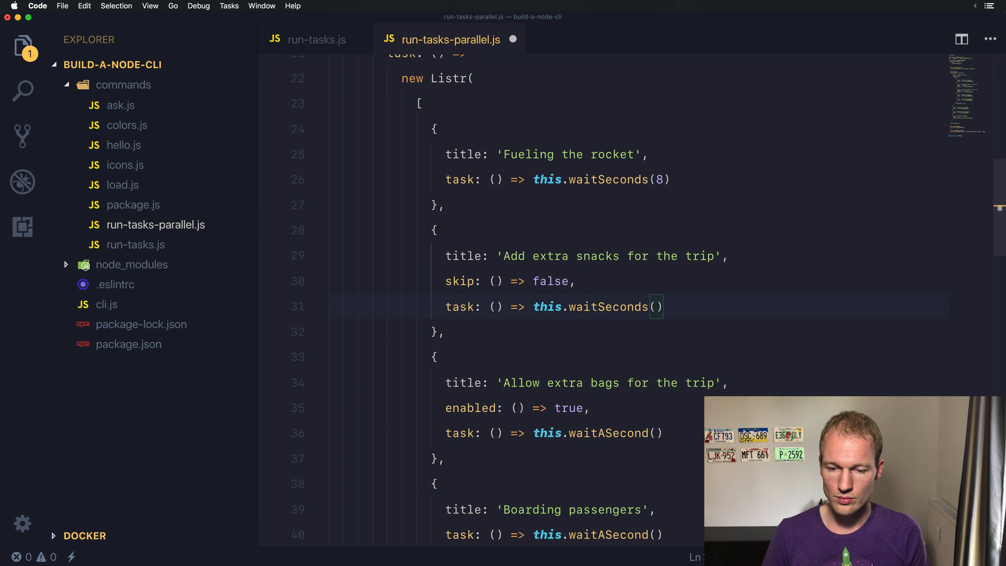
pyautogui.write('2')
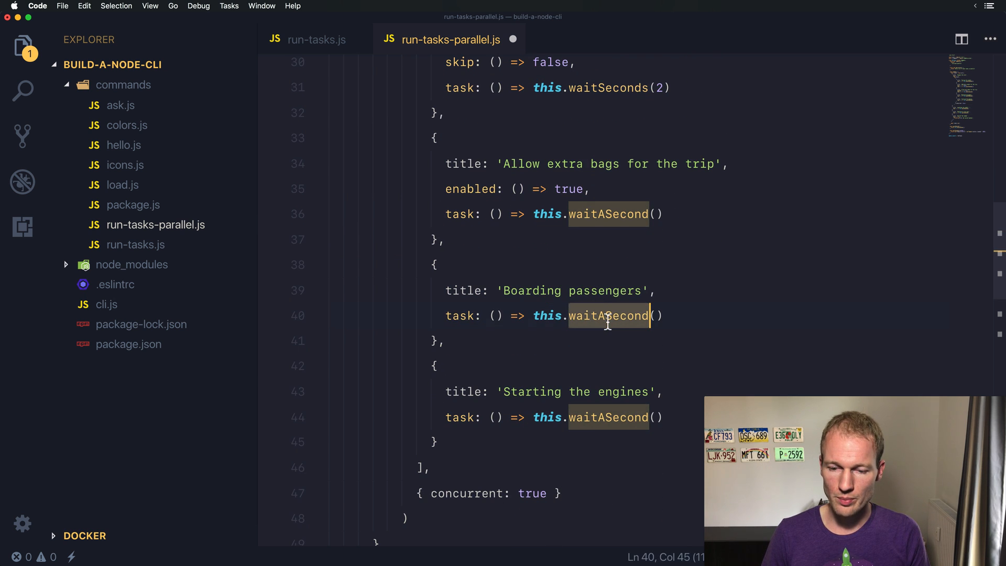
pyautogui.write('waitSeconds(5)')
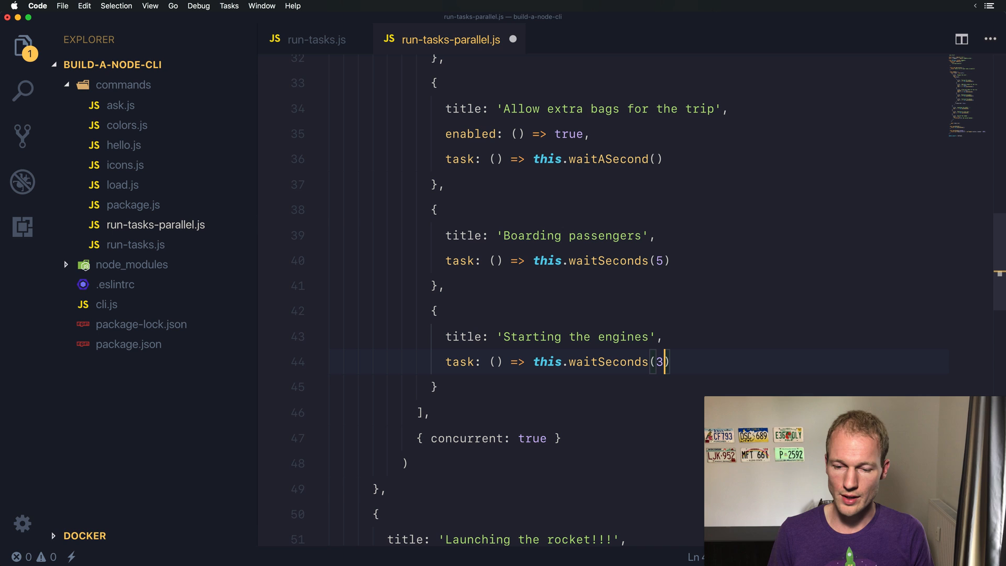
pyautogui.moveTo(606, 361)
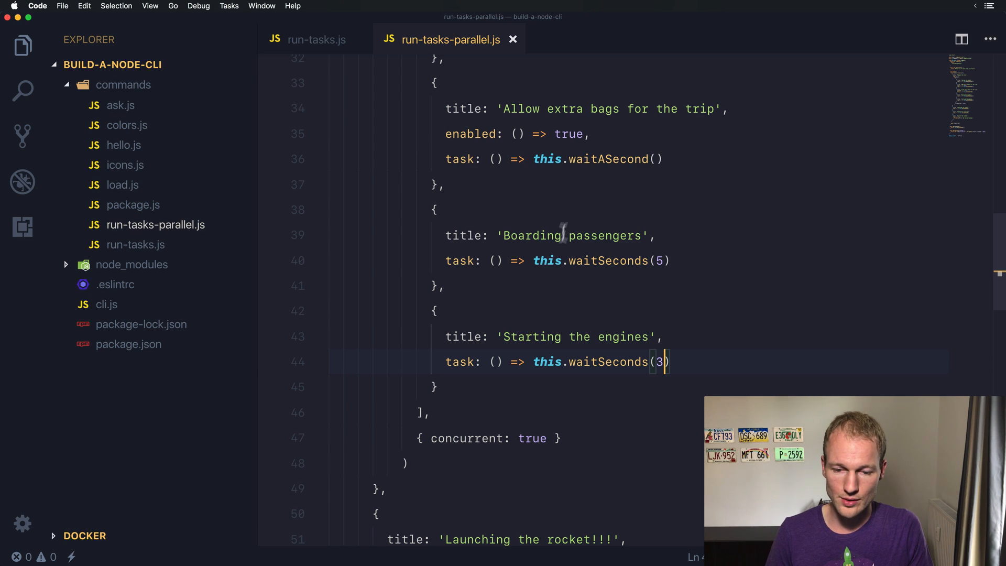
# Step: Replace the engines task body with a braced throw new Error('No Engine on this rocket')
pyautogui.write('th')
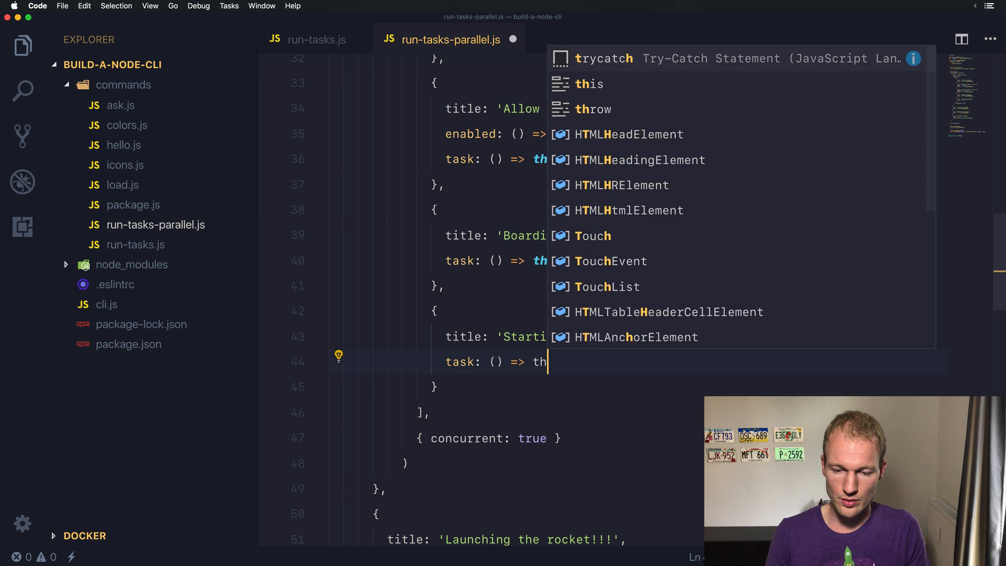
pyautogui.write('row new Error()')
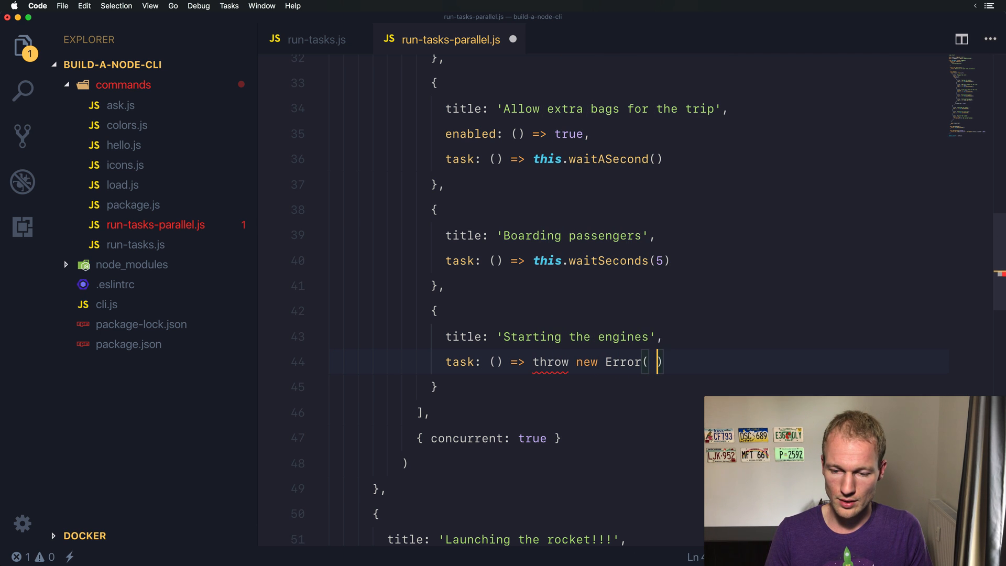
pyautogui.write("'No Engine")
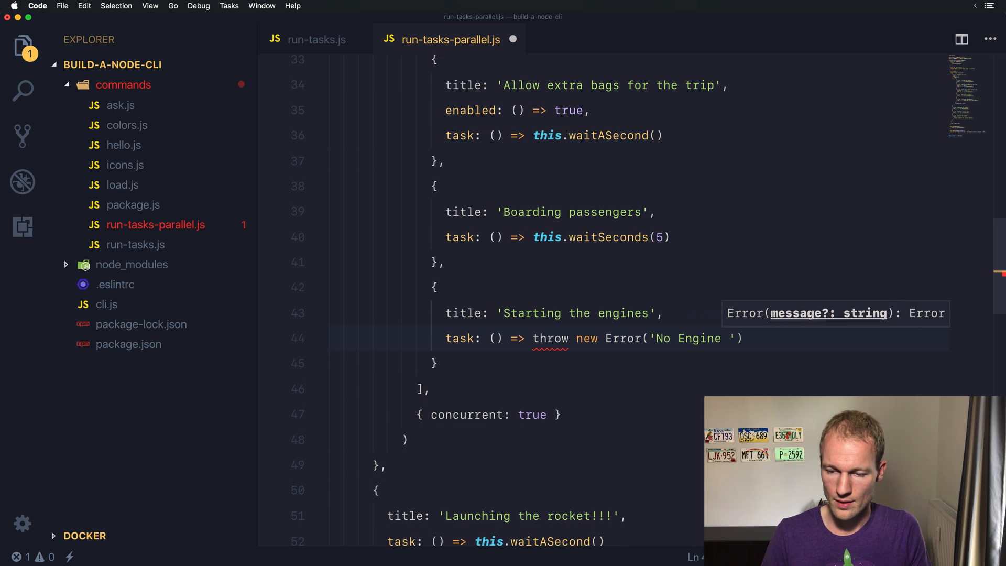
pyautogui.write('on this rocket')
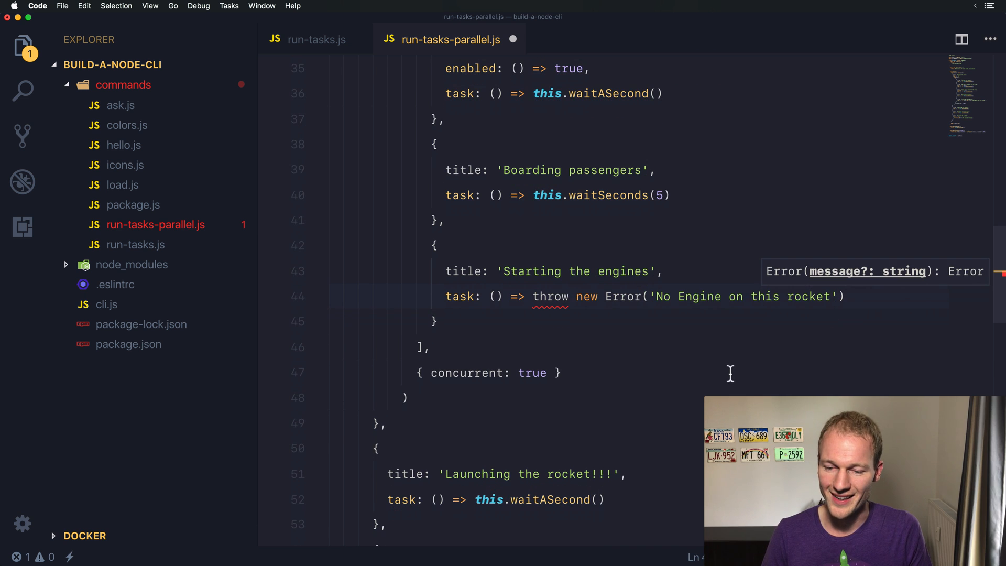
pyautogui.click(576, 295)
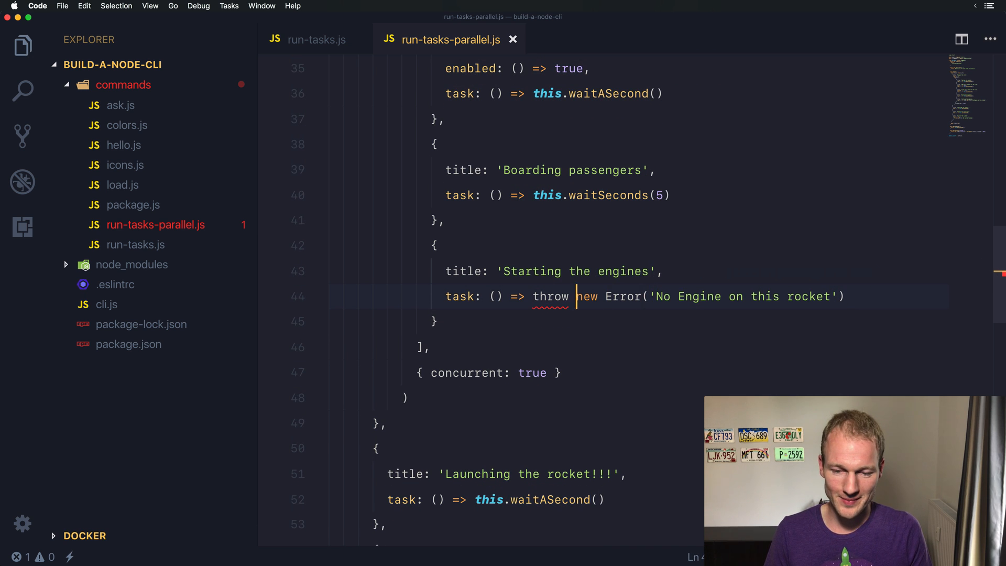
pyautogui.write('{')
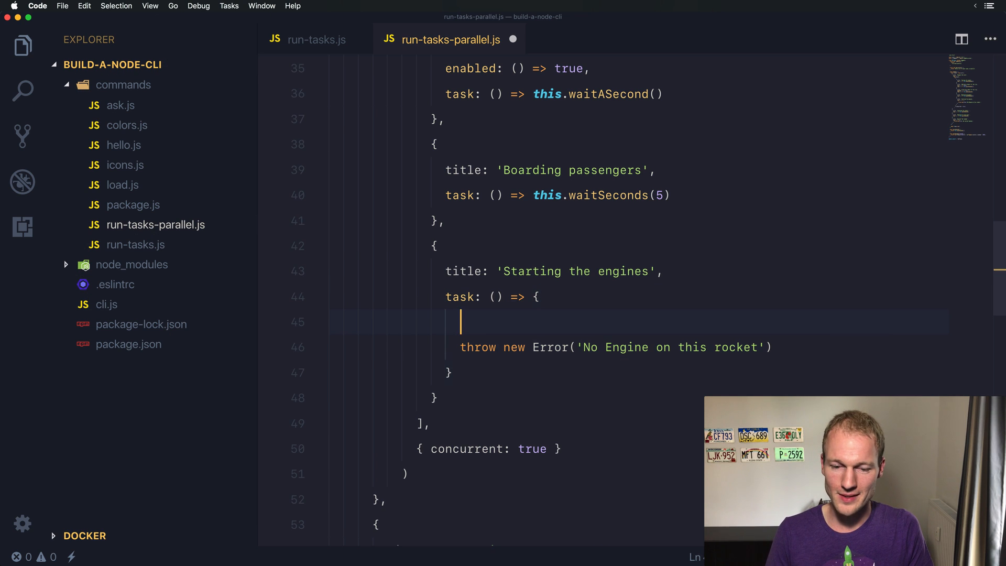
# Step: Make the engines task async and await this.waitSeconds(2) before the throw
pyautogui.write('as')
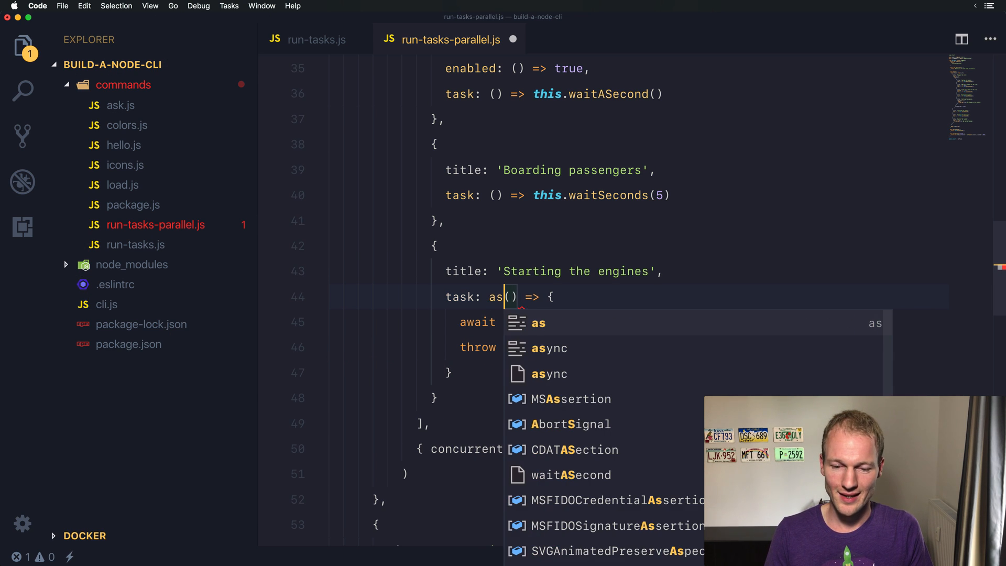
pyautogui.press('Tab')
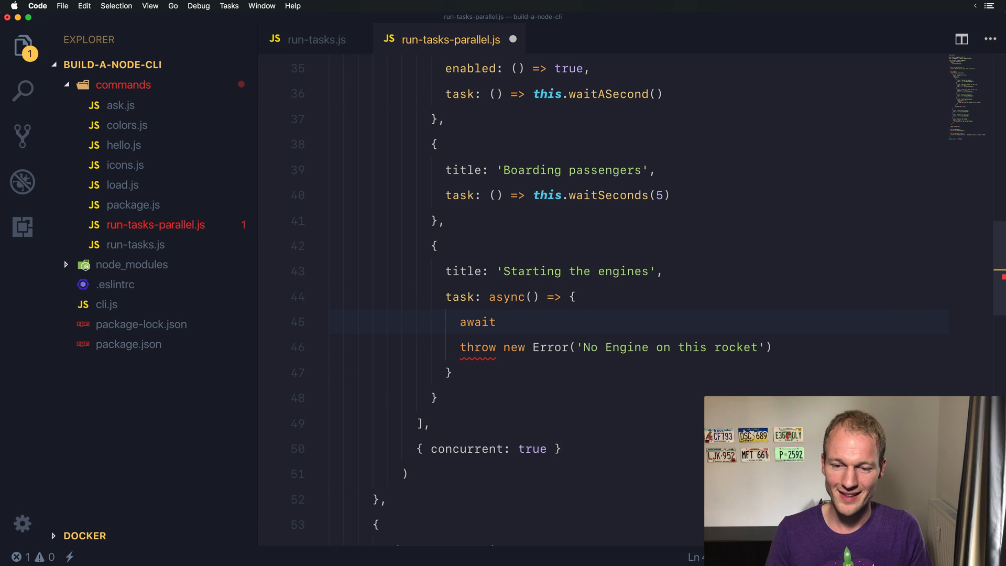
pyautogui.write('this.waitSeconds')
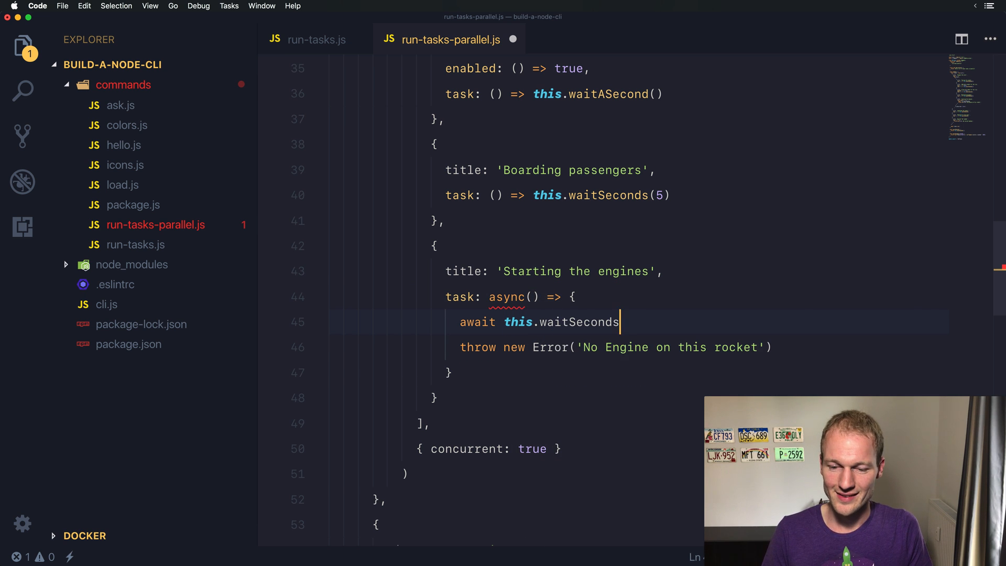
pyautogui.write('(2)')
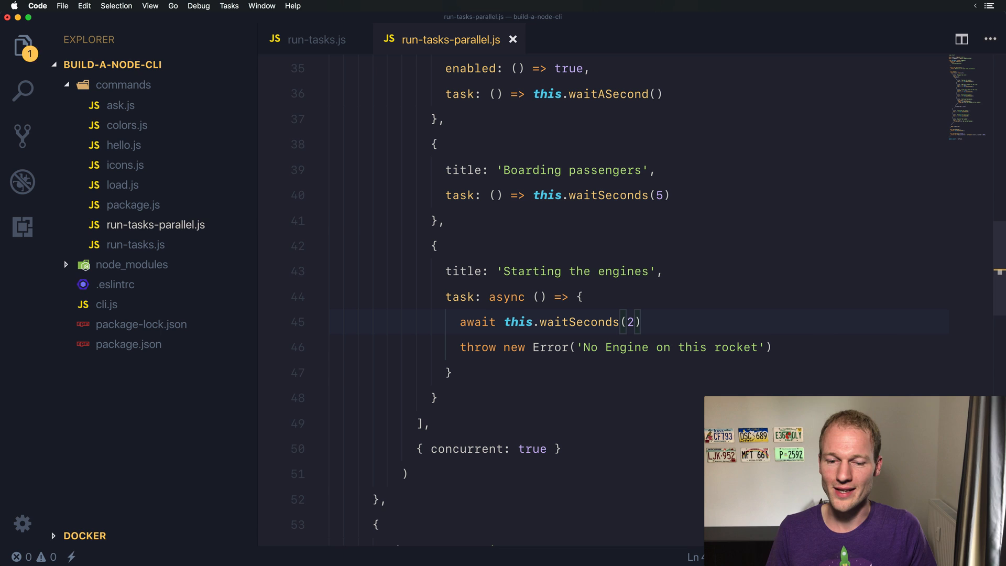